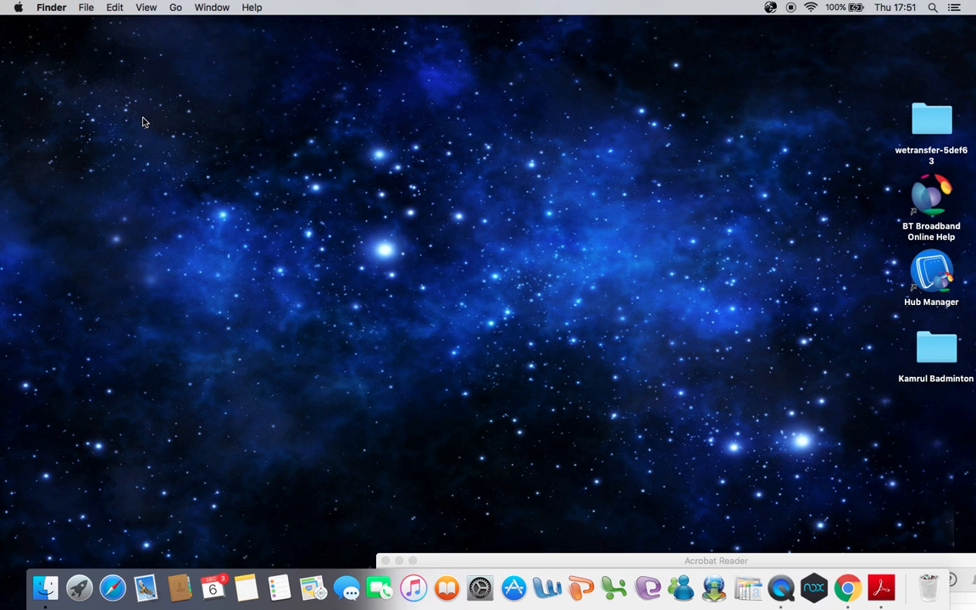
mouse_move(848, 586)
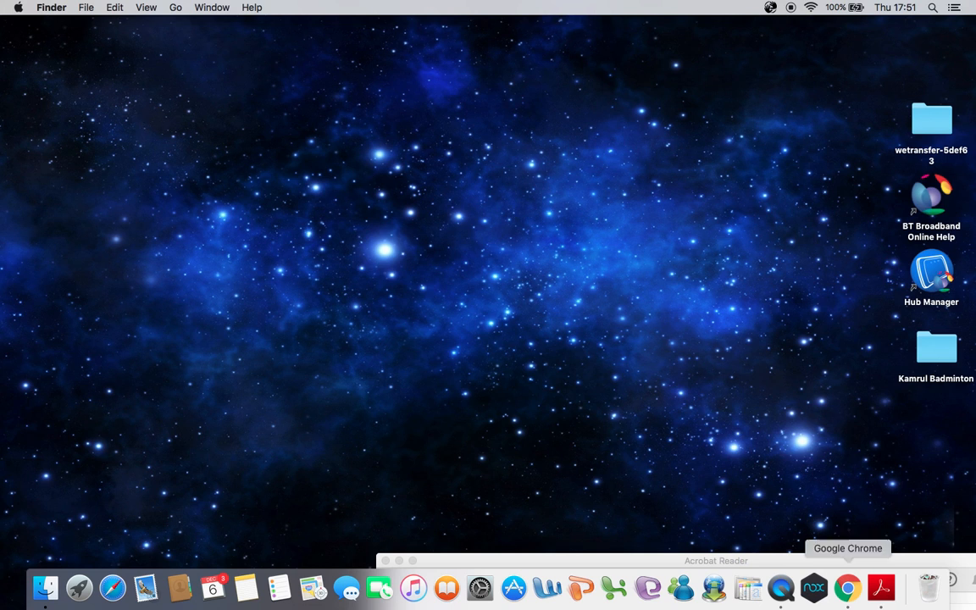
Launch Google Chrome from the Dock so the YouTube home page appears
left_click(848, 586)
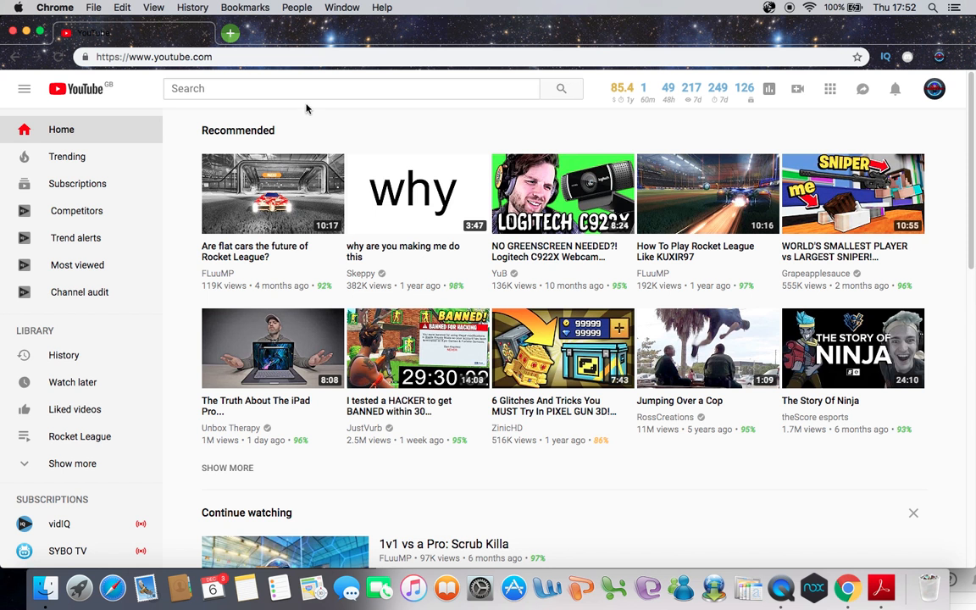
Search YouTube for 'unbeatenplayz' and go to the UnbeatenPlayz Minecraft and more channel
type("unb")
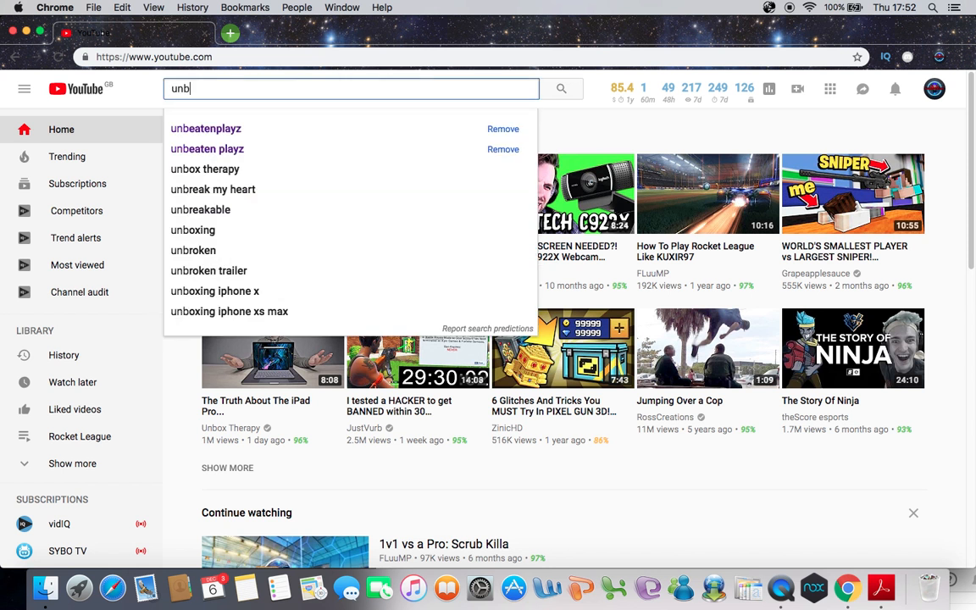
left_click(205, 129)
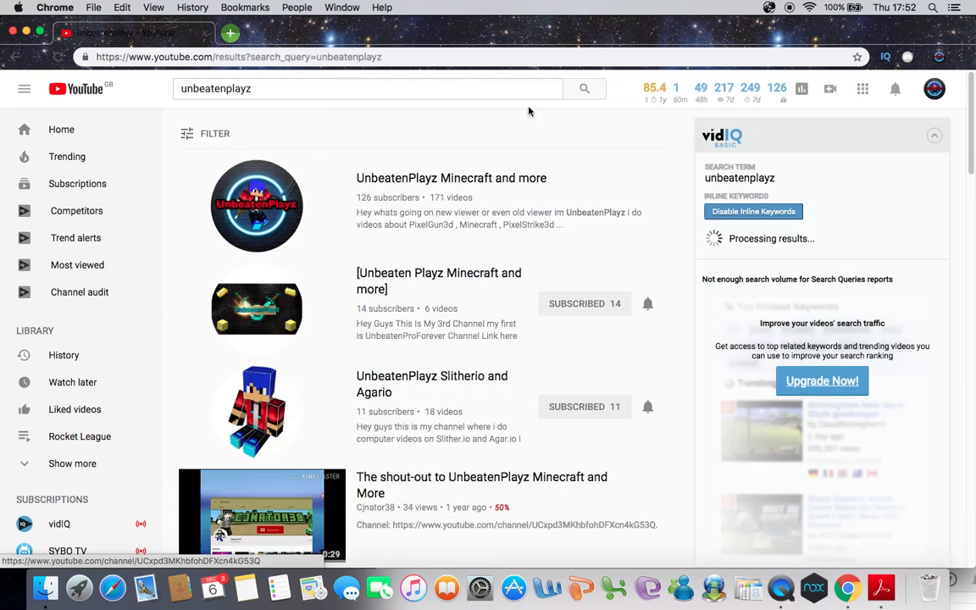
left_click(258, 206)
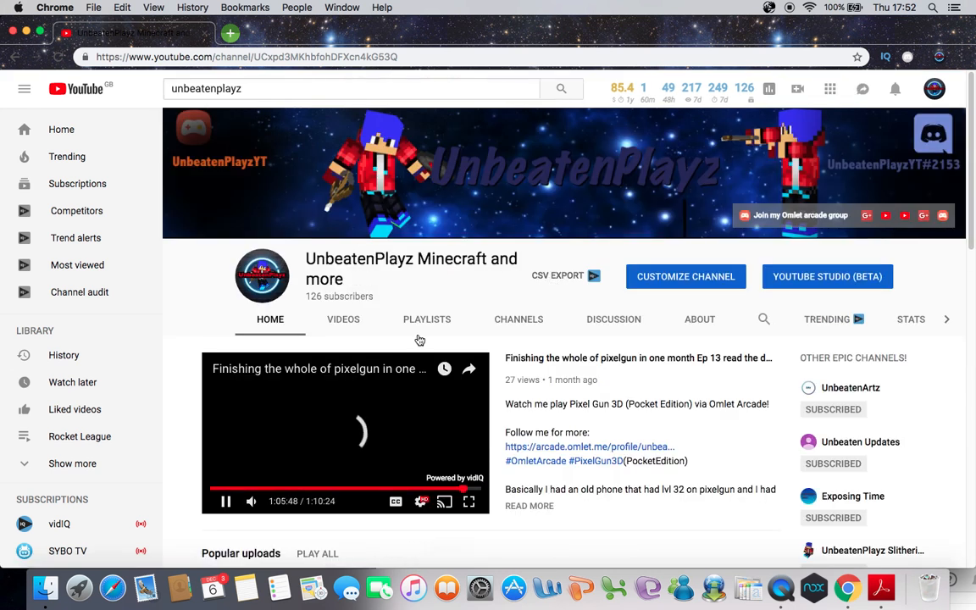
Show the channel's Videos tab and scroll through the sidebar subscriptions list
left_click(342, 319)
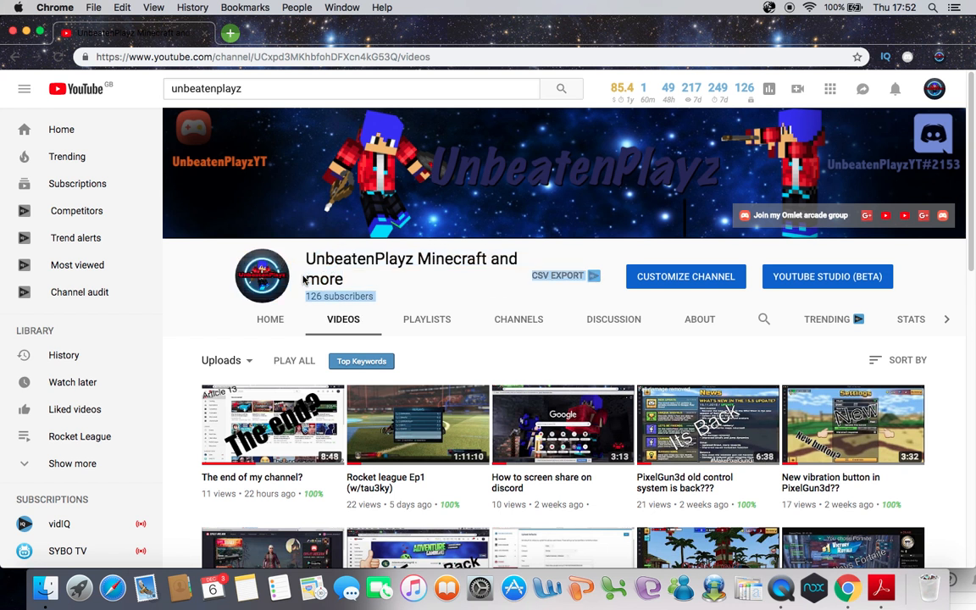
mouse_move(38, 444)
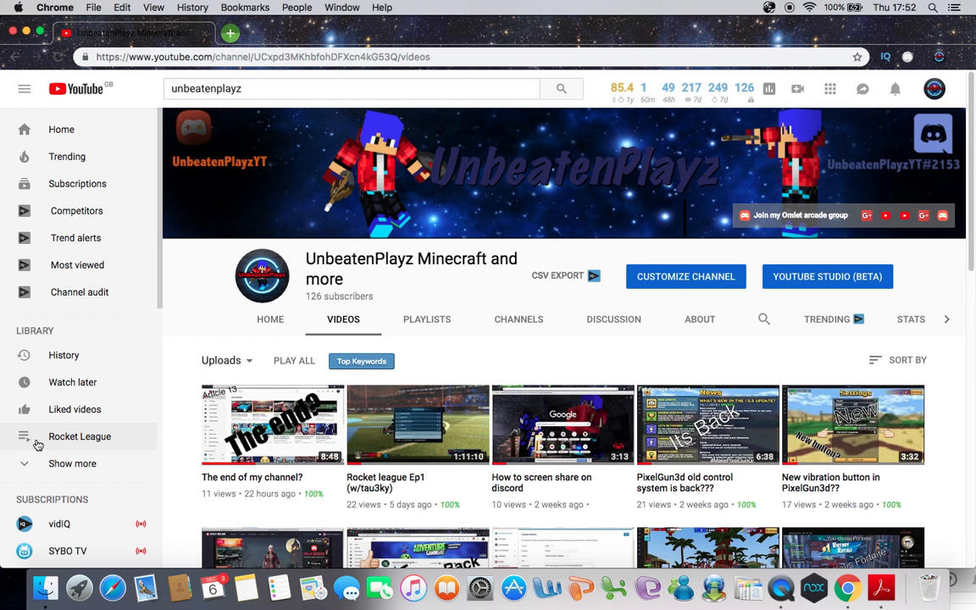
scroll("down", 3)
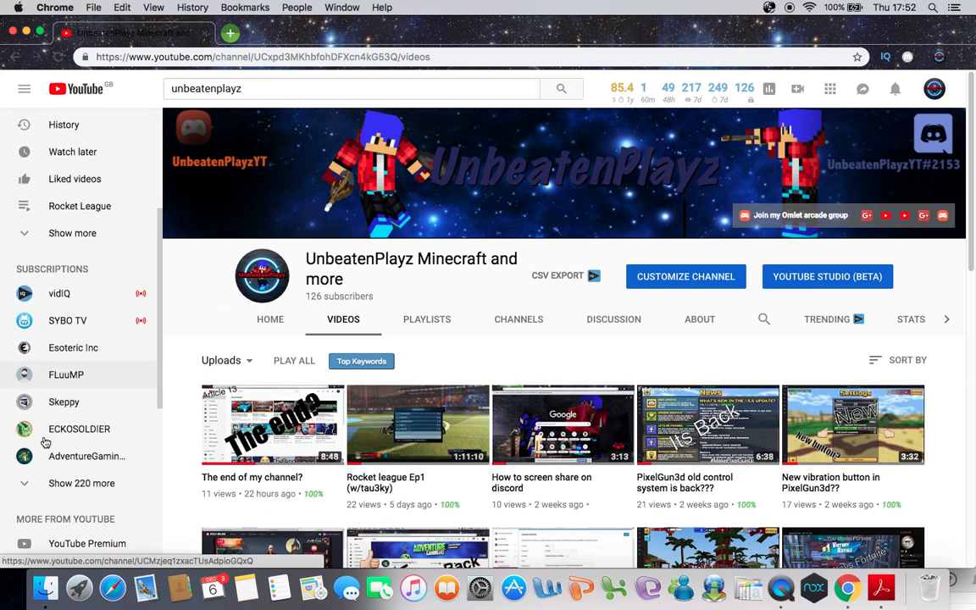
scroll("down", 3)
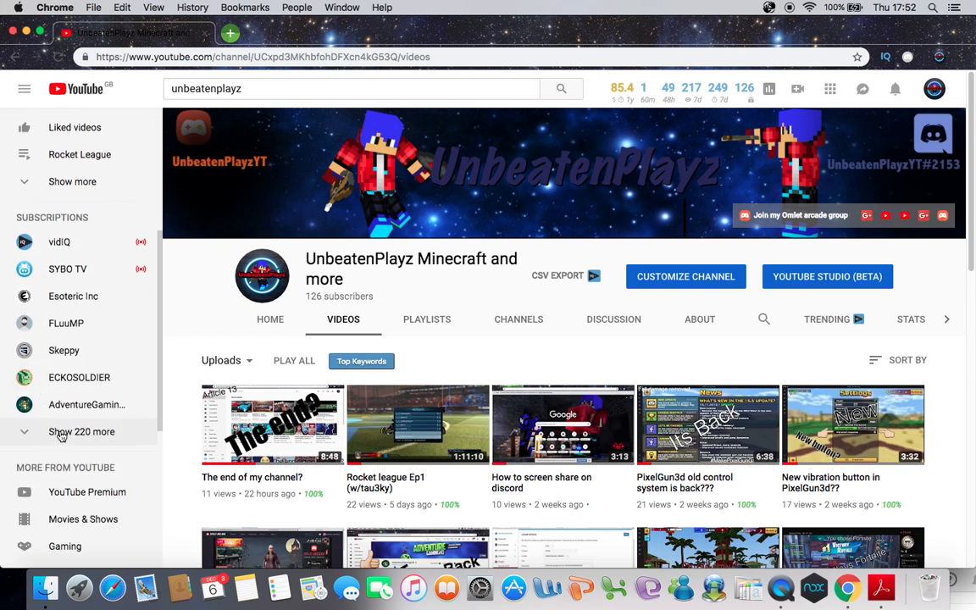
mouse_move(66, 405)
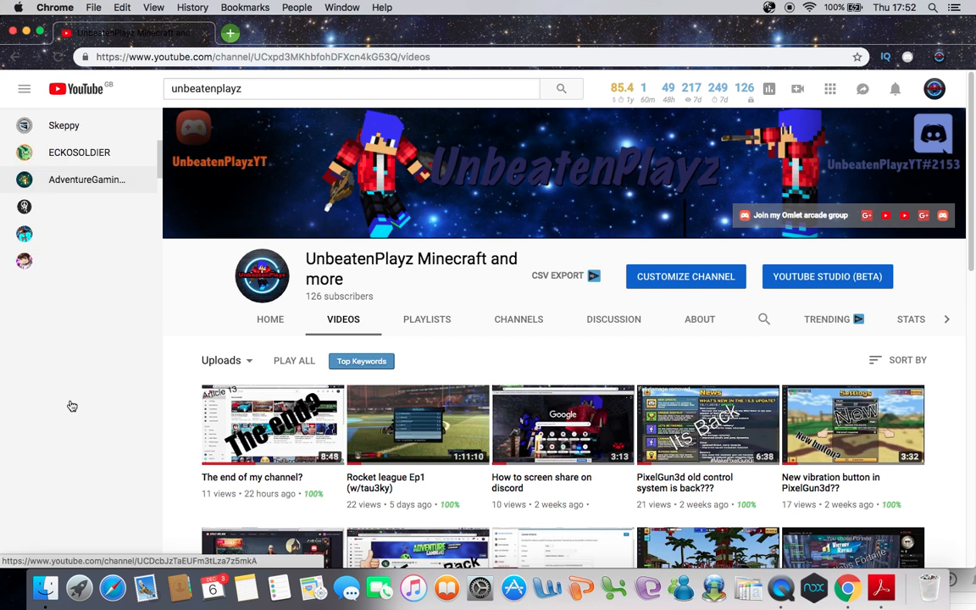
scroll("down", 3)
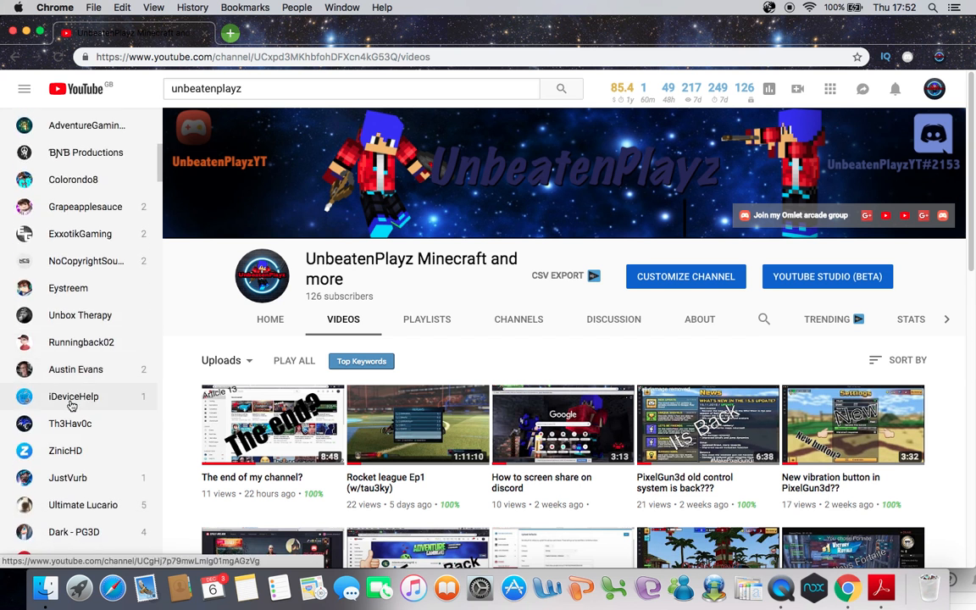
scroll("down", 3)
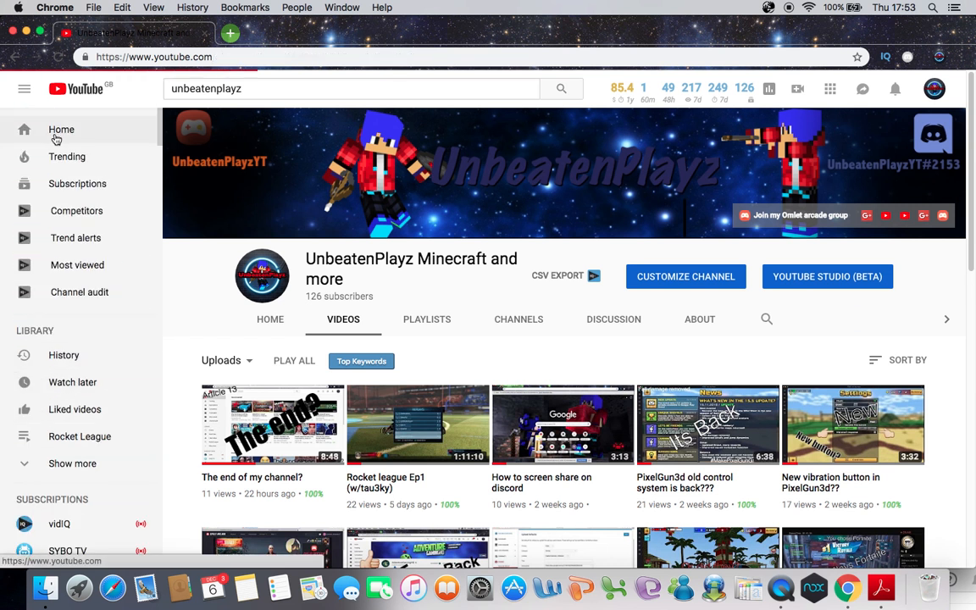
Return to the YouTube home page, then quit Chrome back to the desktop
left_click(61, 128)
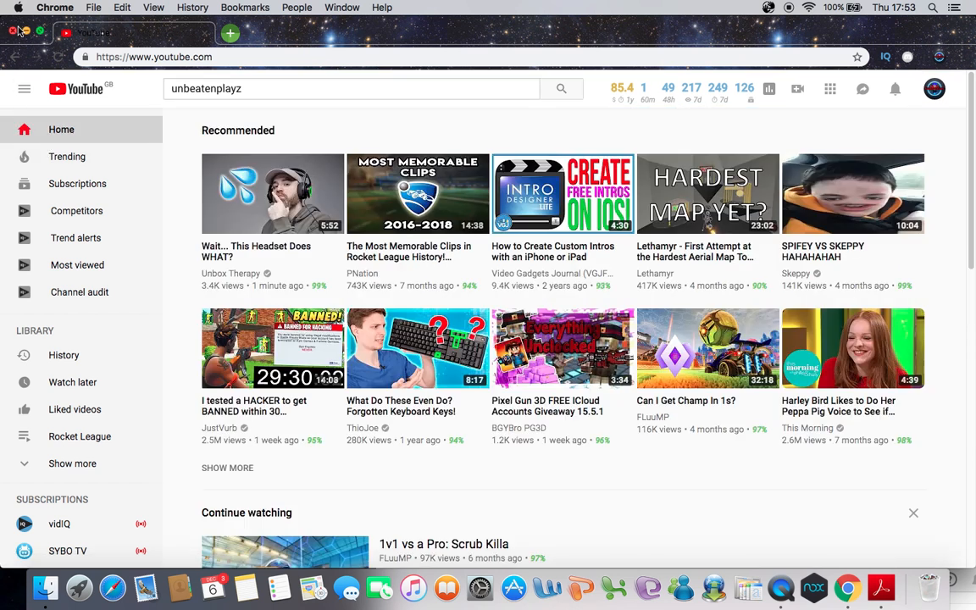
left_click(8, 30)
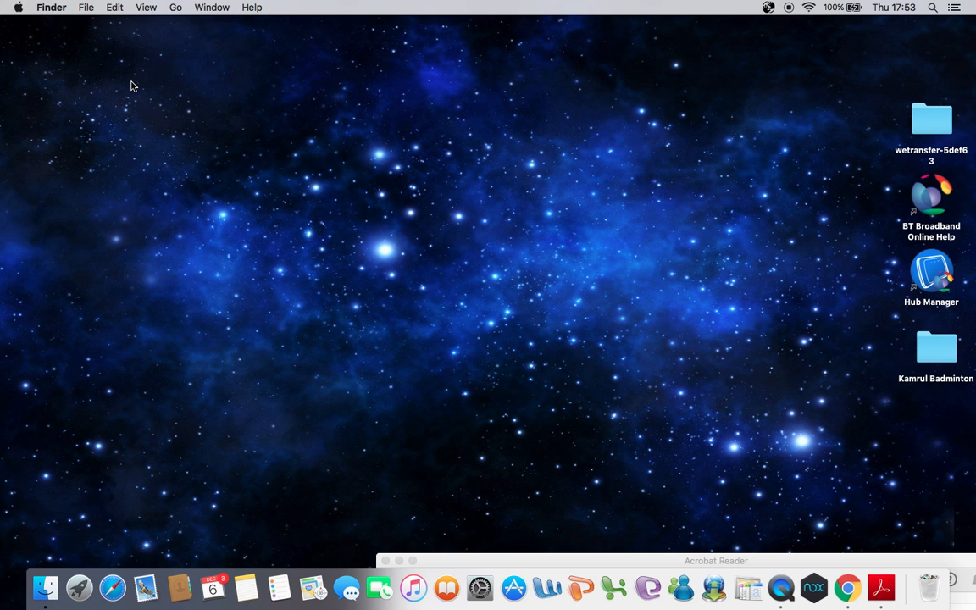
mouse_move(142, 86)
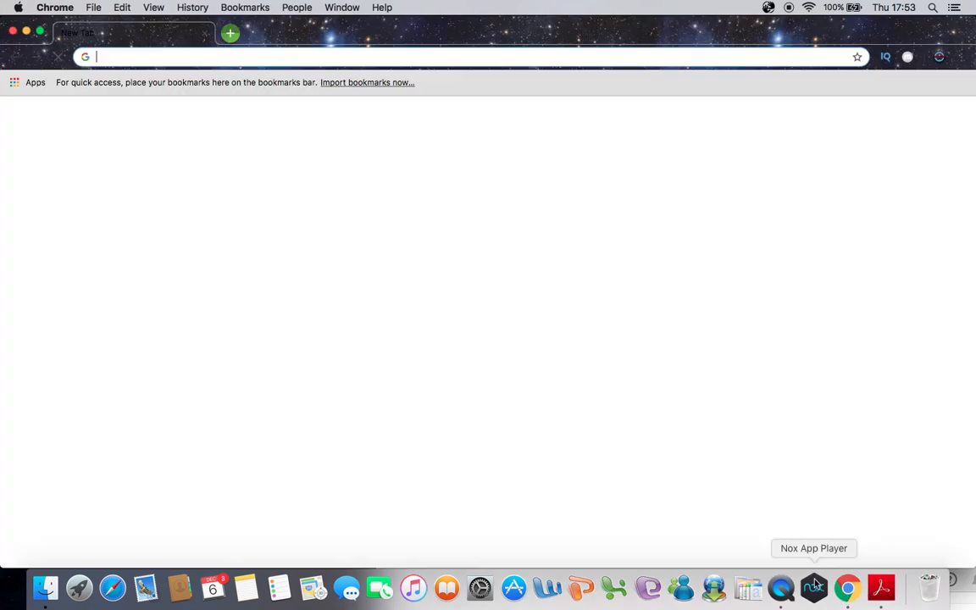
type("Unb")
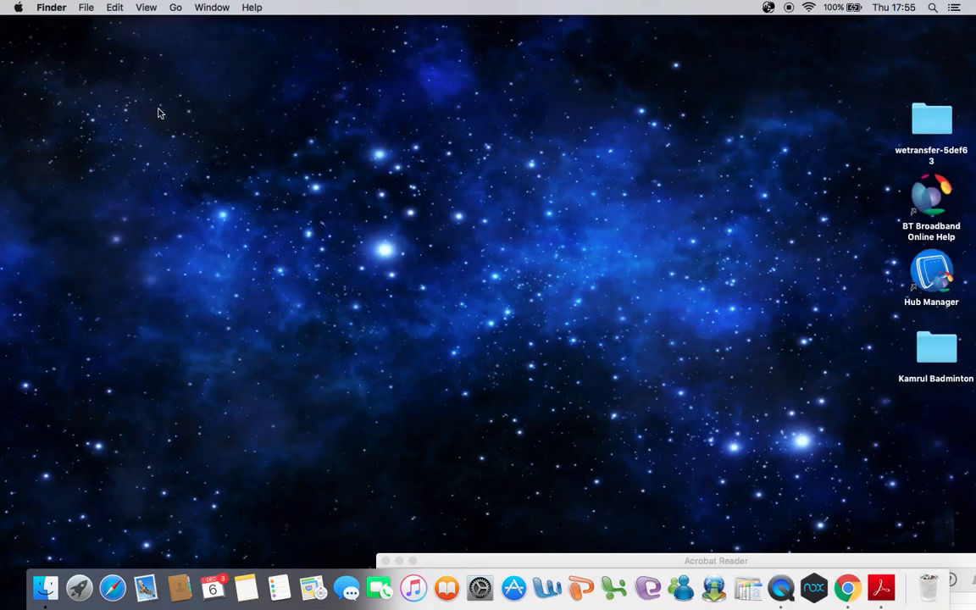
mouse_move(152, 108)
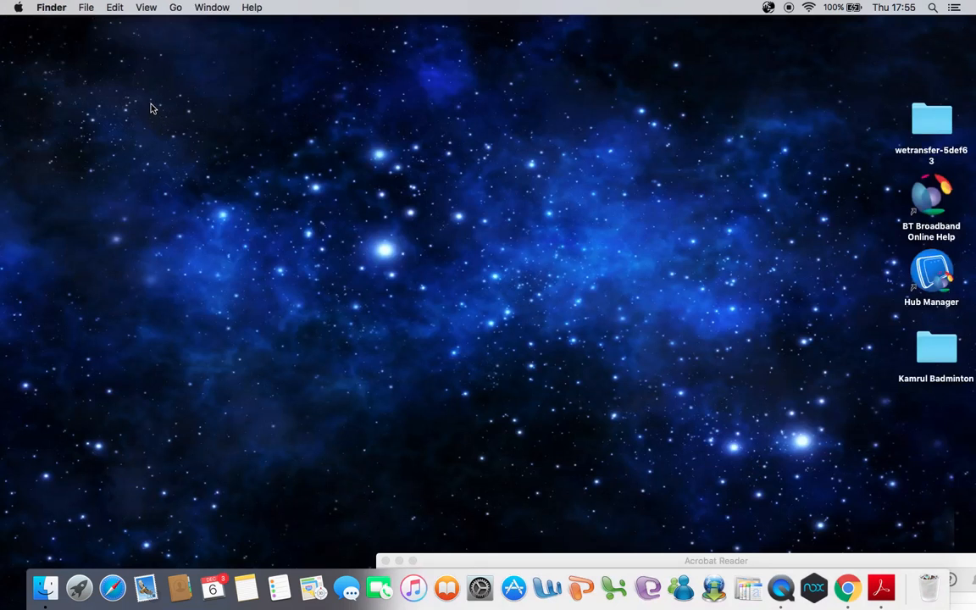
mouse_move(150, 91)
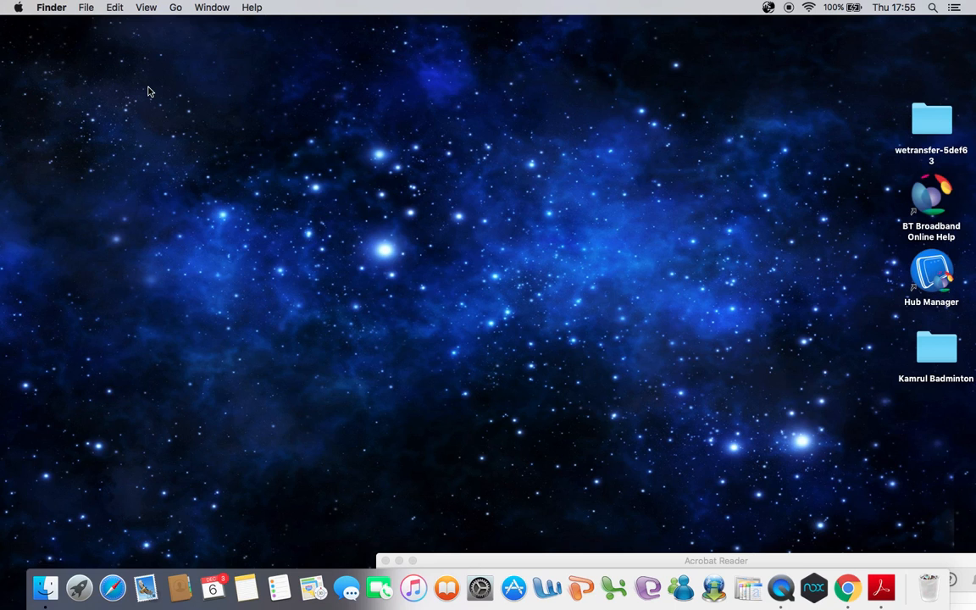
mouse_move(814, 586)
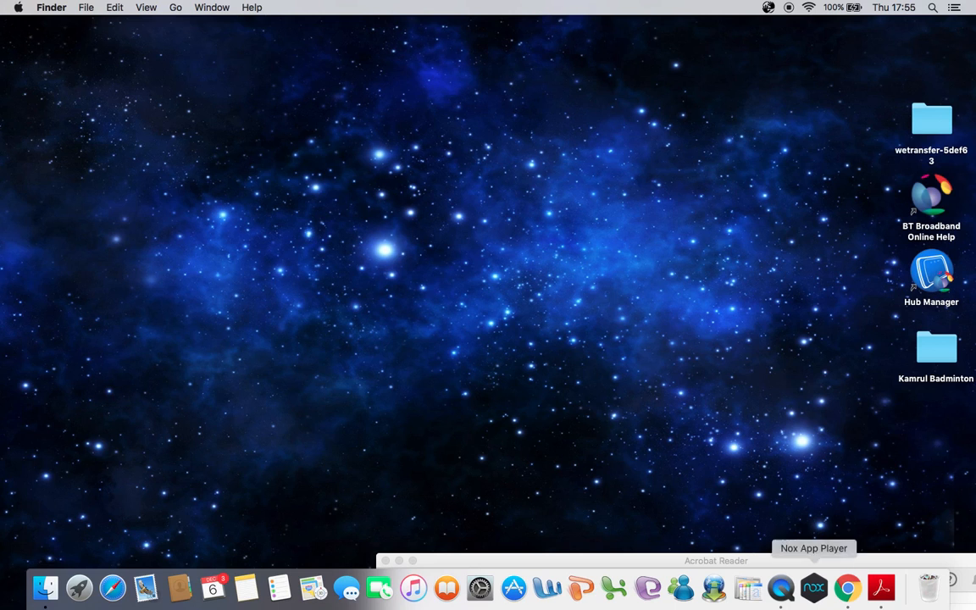
Reopen Google Chrome from the Dock to its Google new tab page
left_click(847, 586)
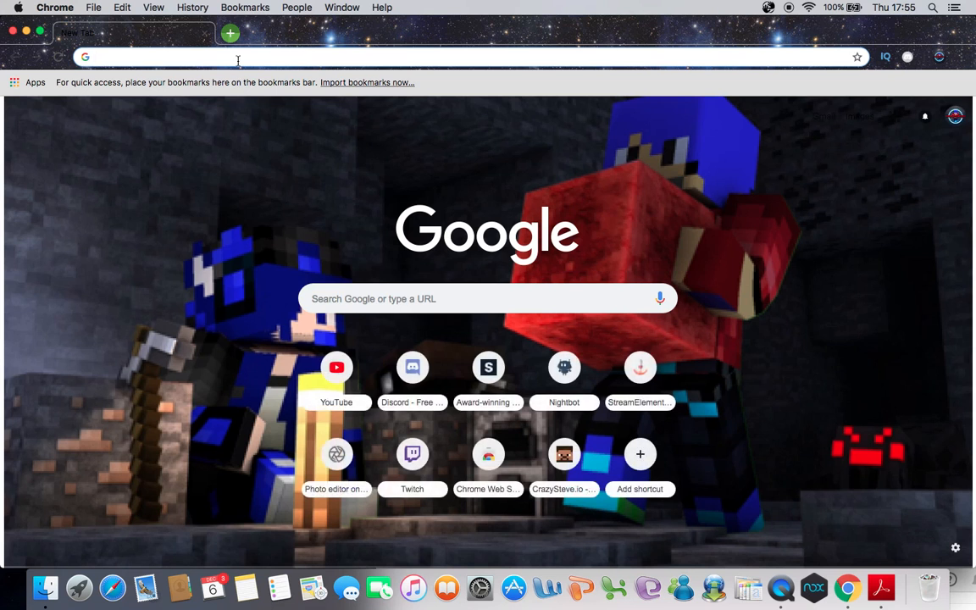
mouse_move(150, 320)
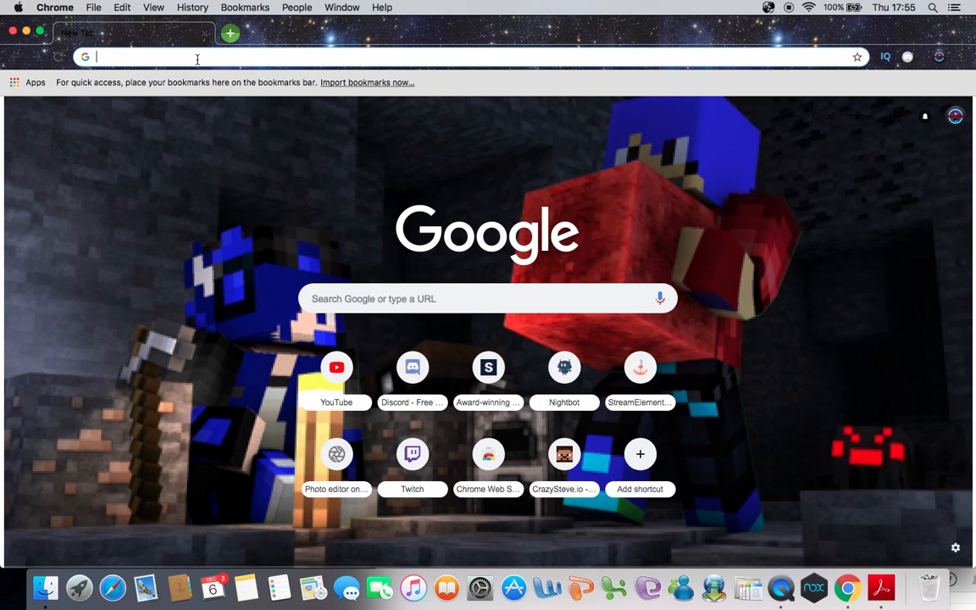
type("https://discordapp.com")
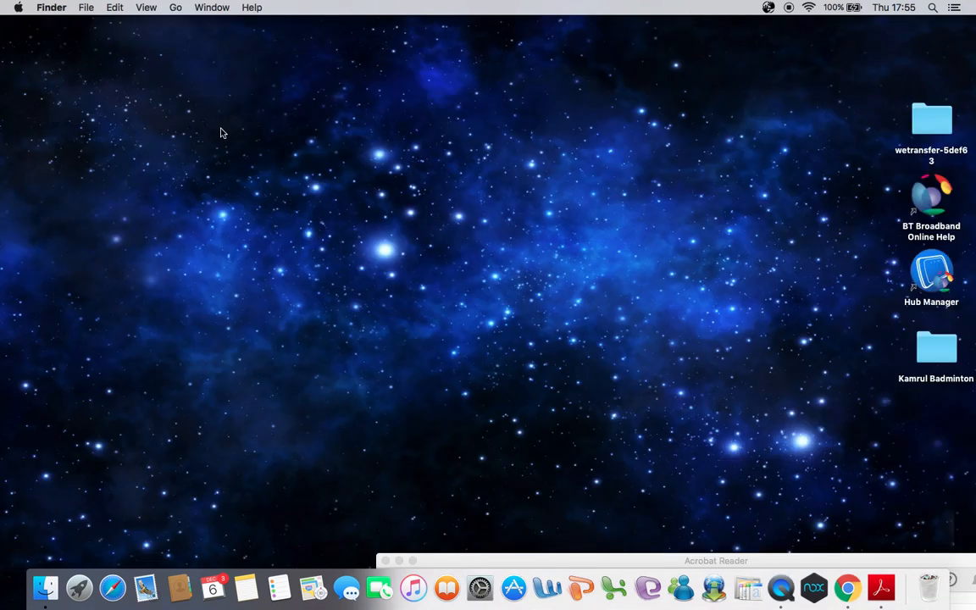
mouse_move(134, 98)
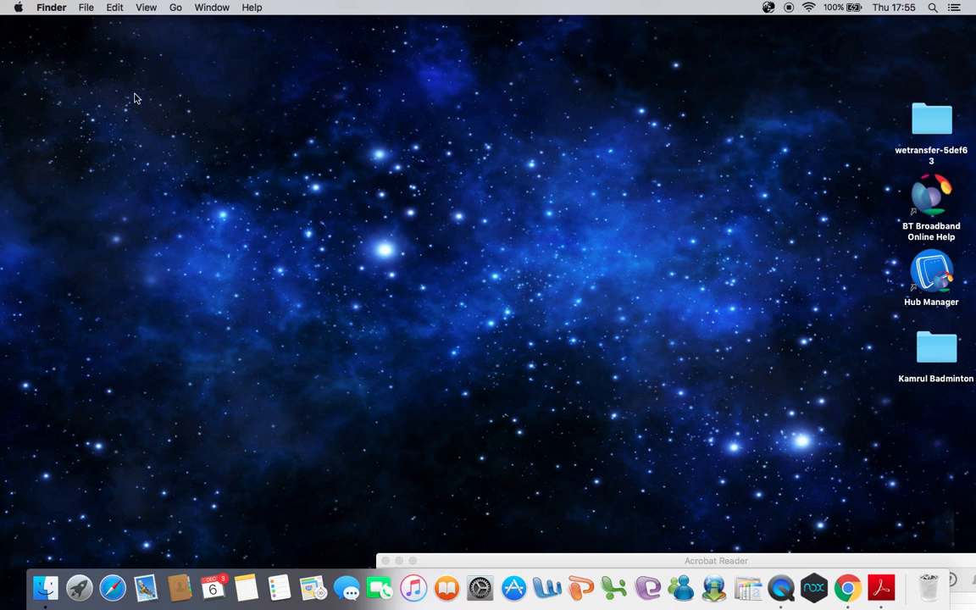